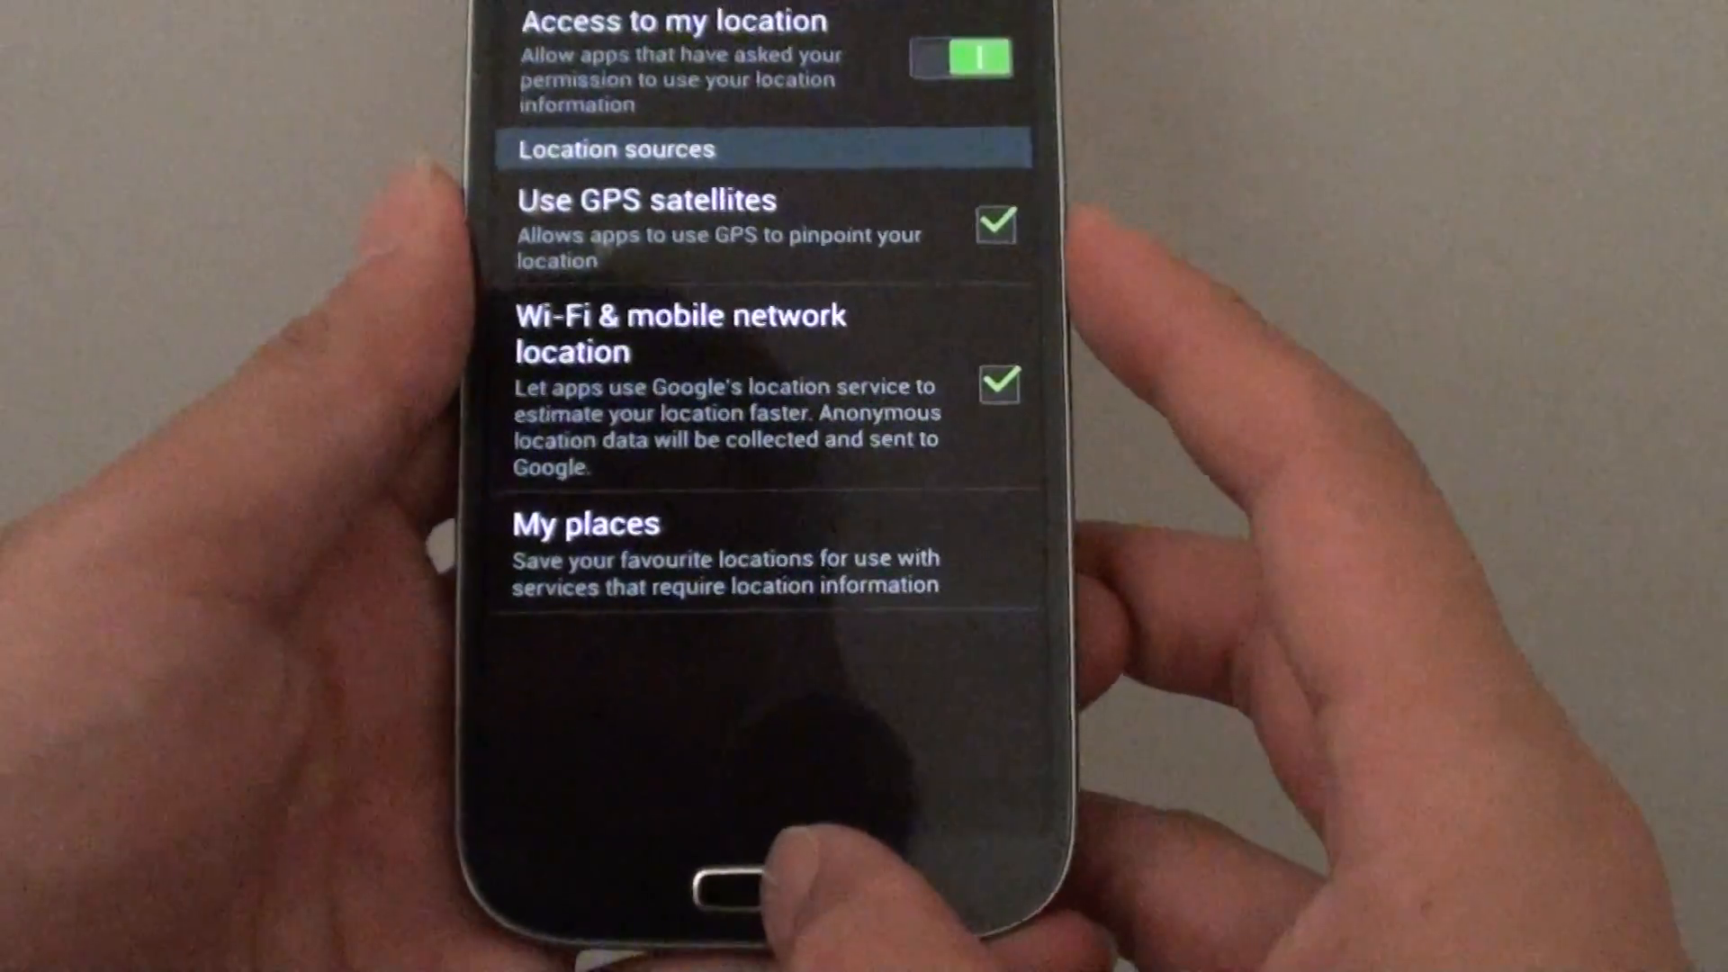
Go back from Location services to the main Settings list
click(739, 878)
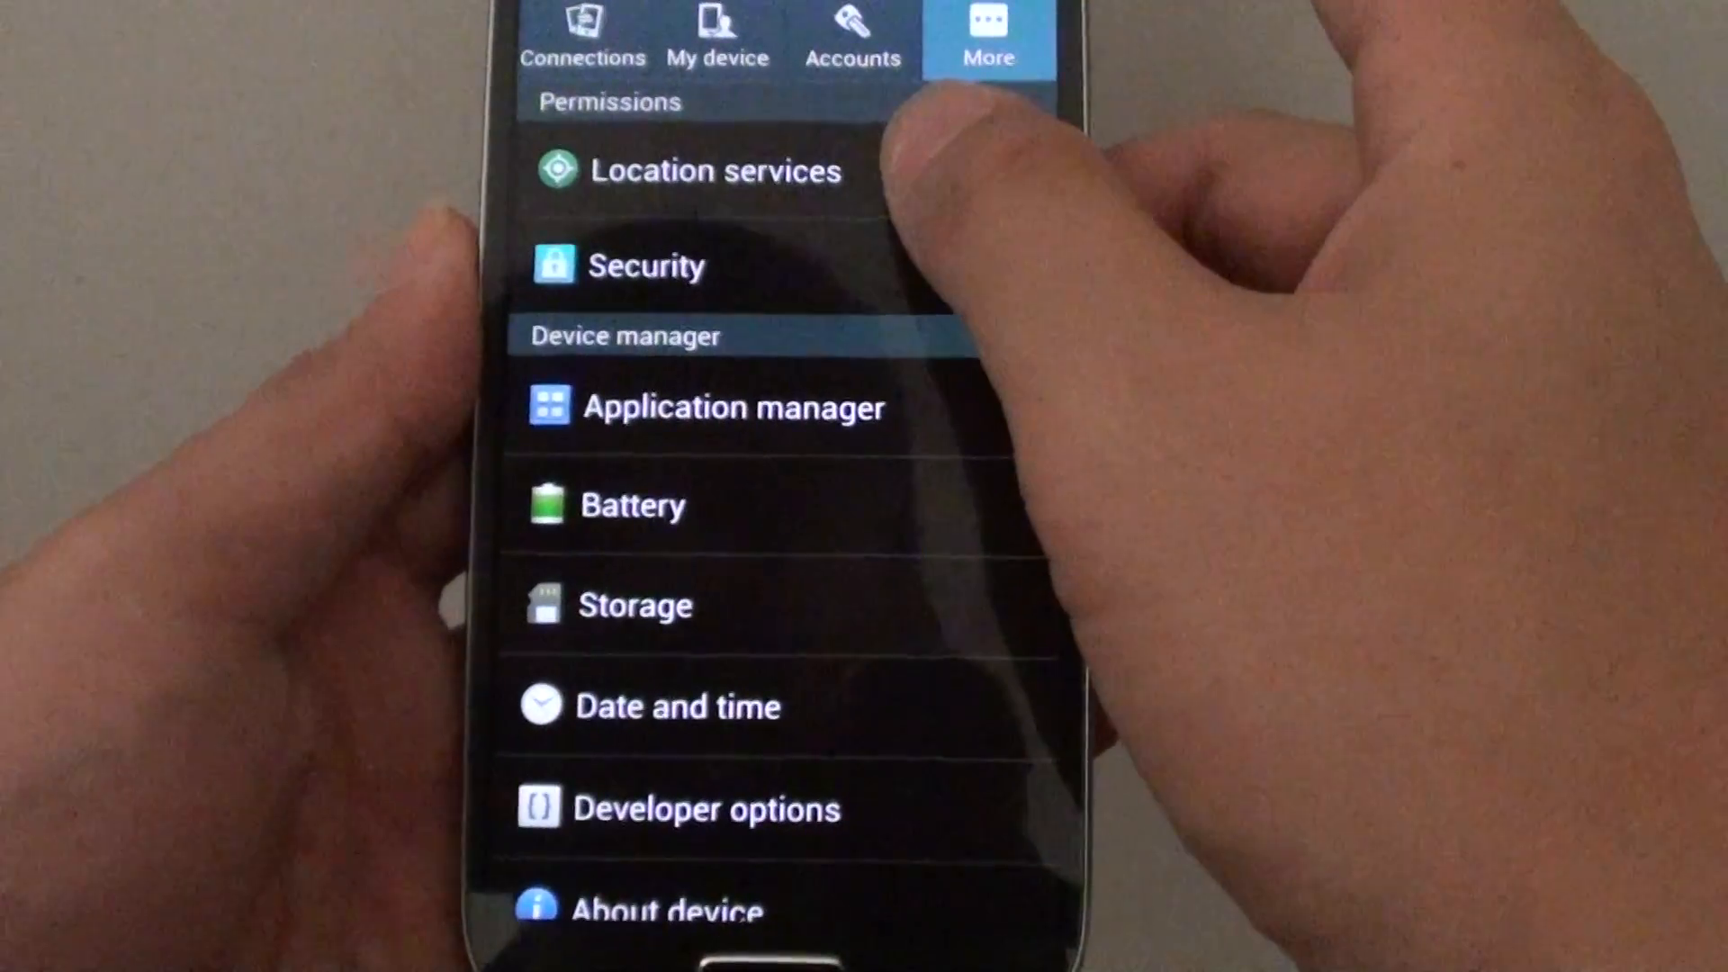
In Location services, toggle Access to my location off and on, accepting the consent
click(712, 170)
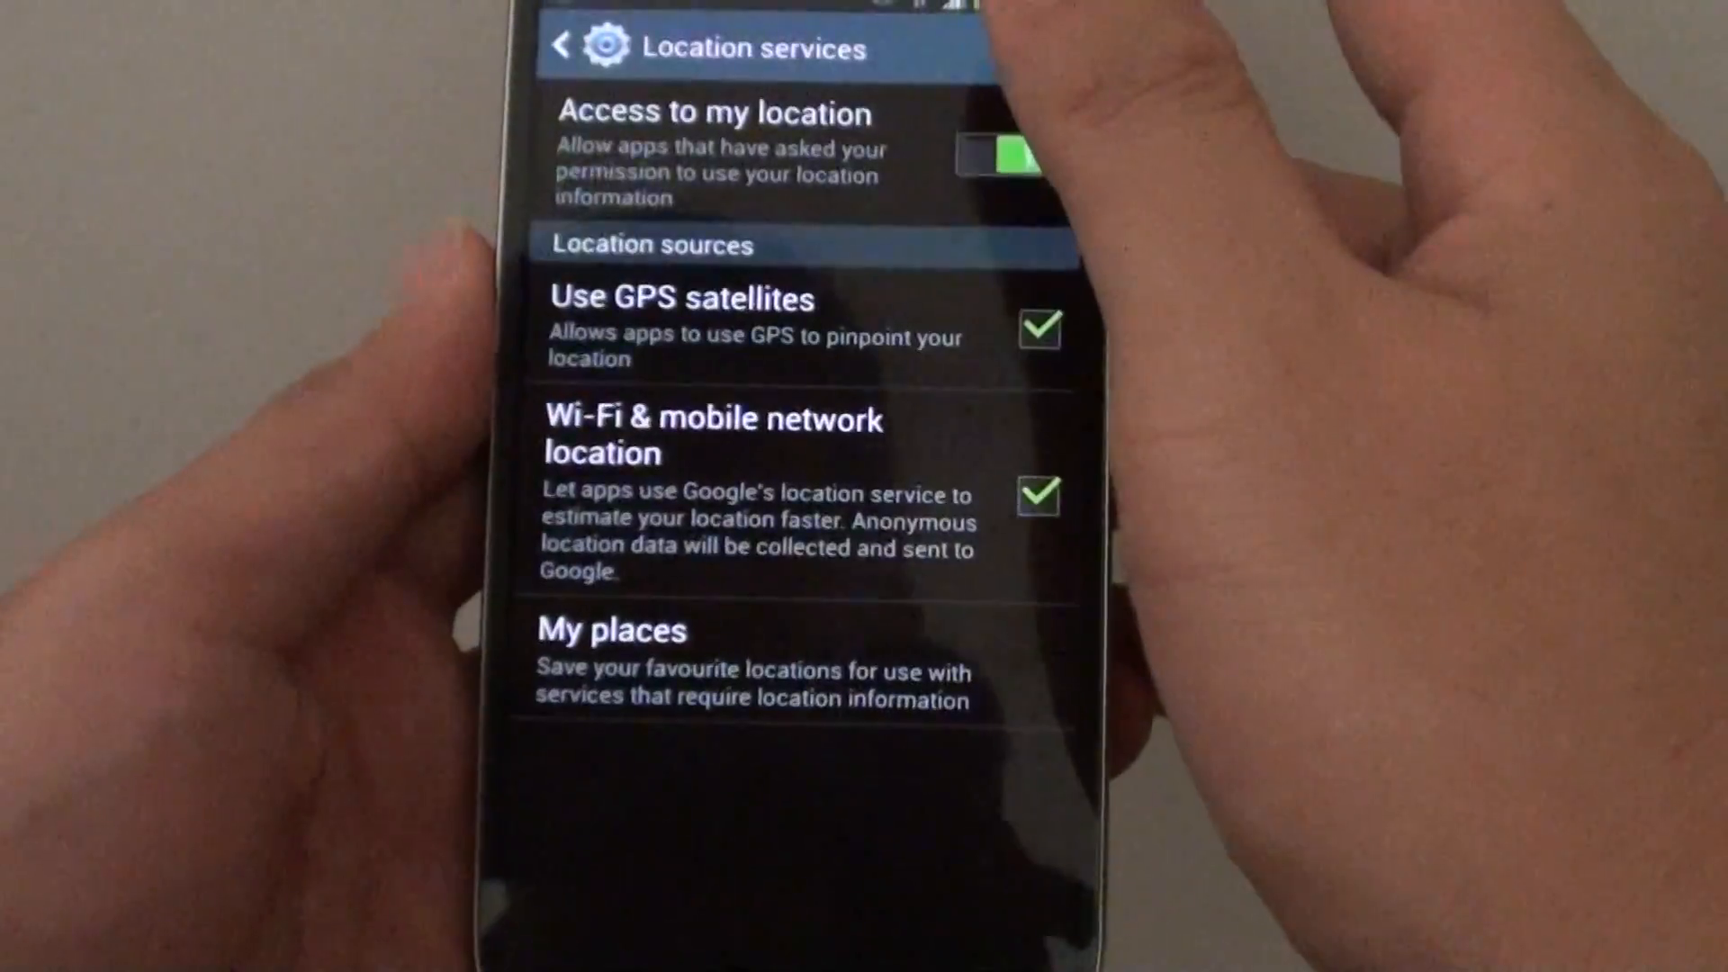
click(1005, 154)
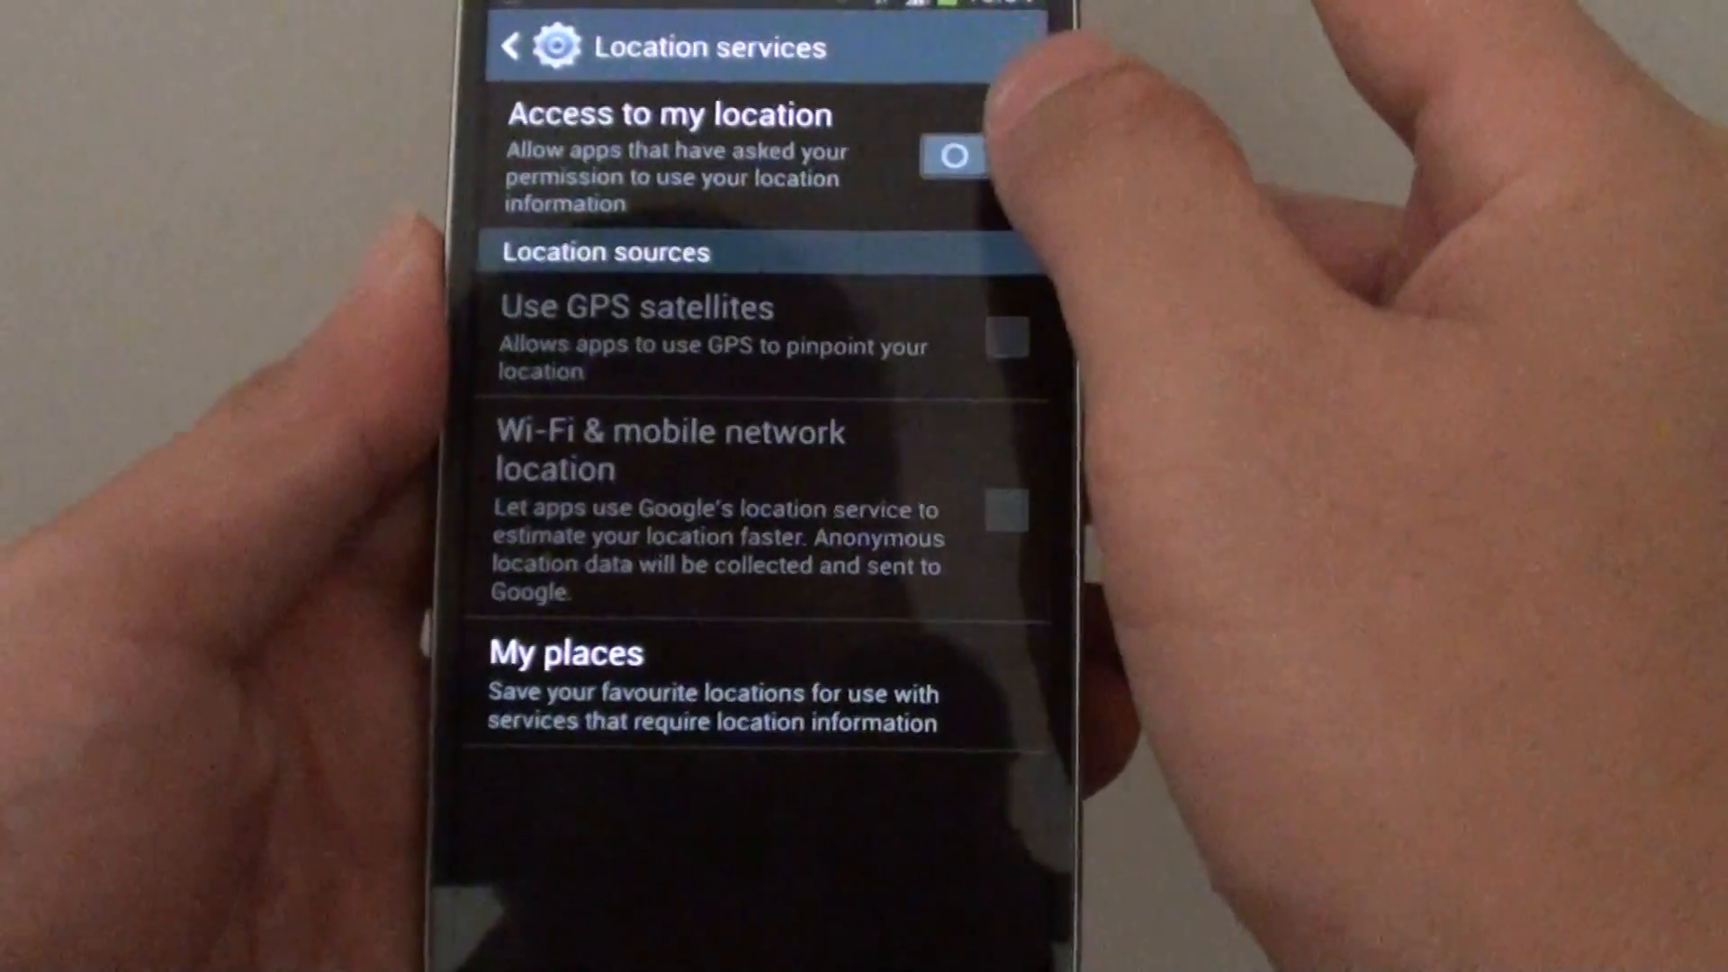
click(952, 156)
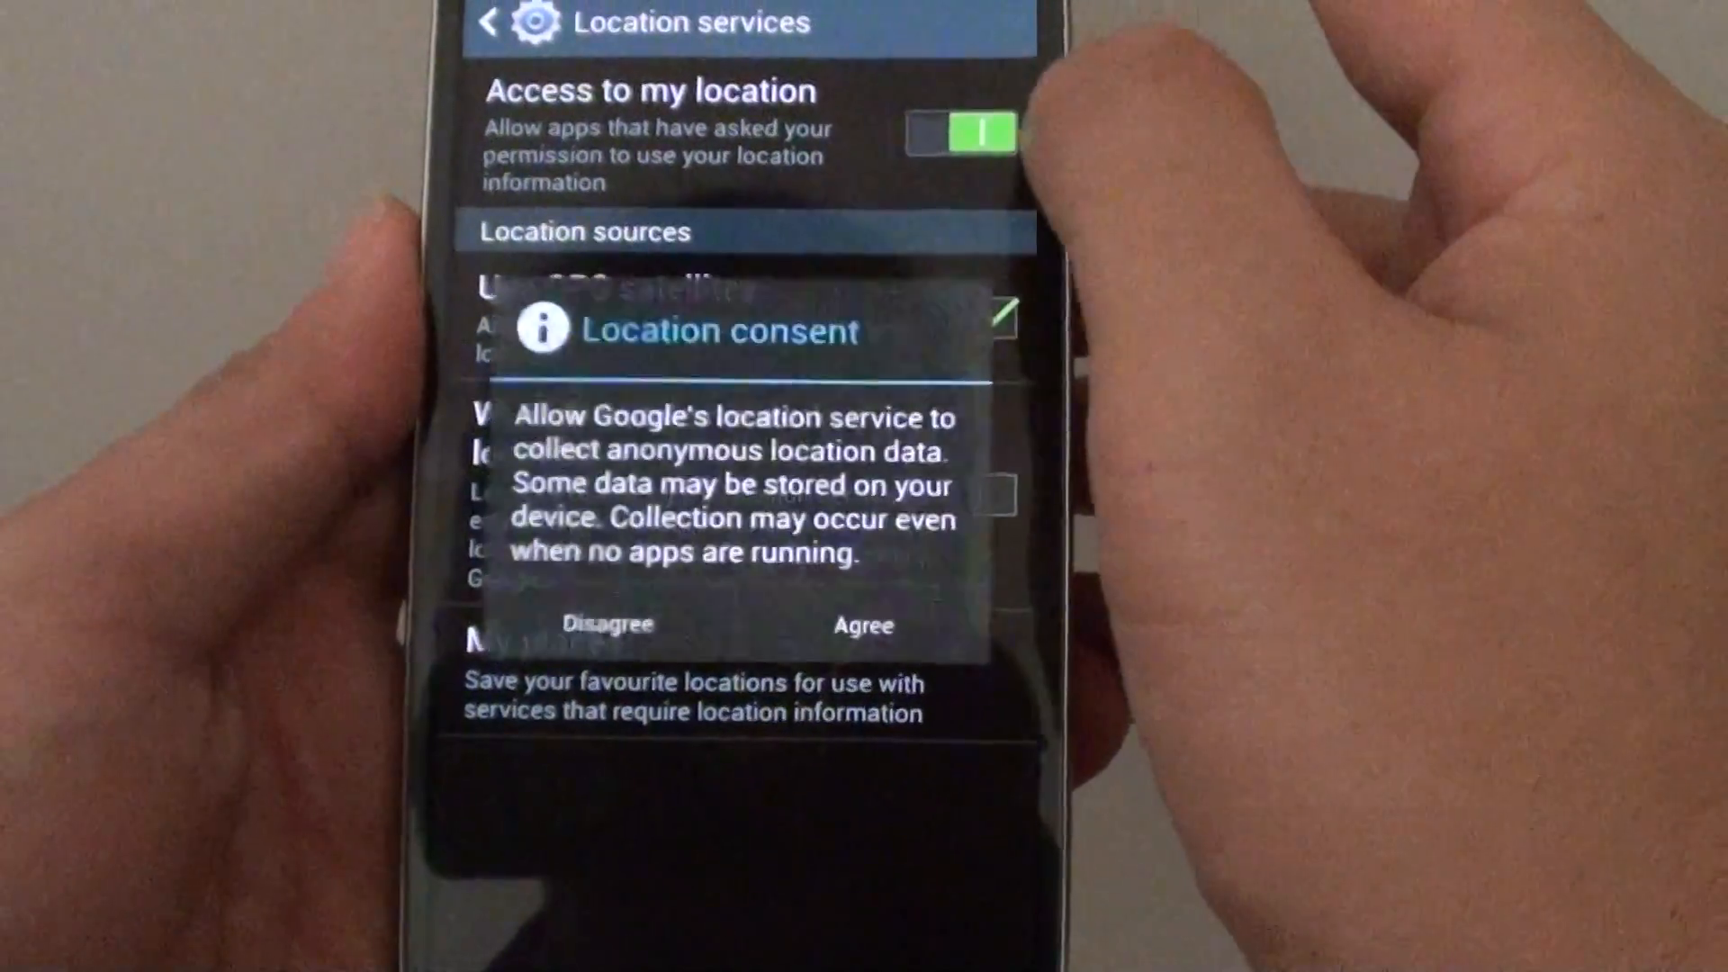
click(863, 624)
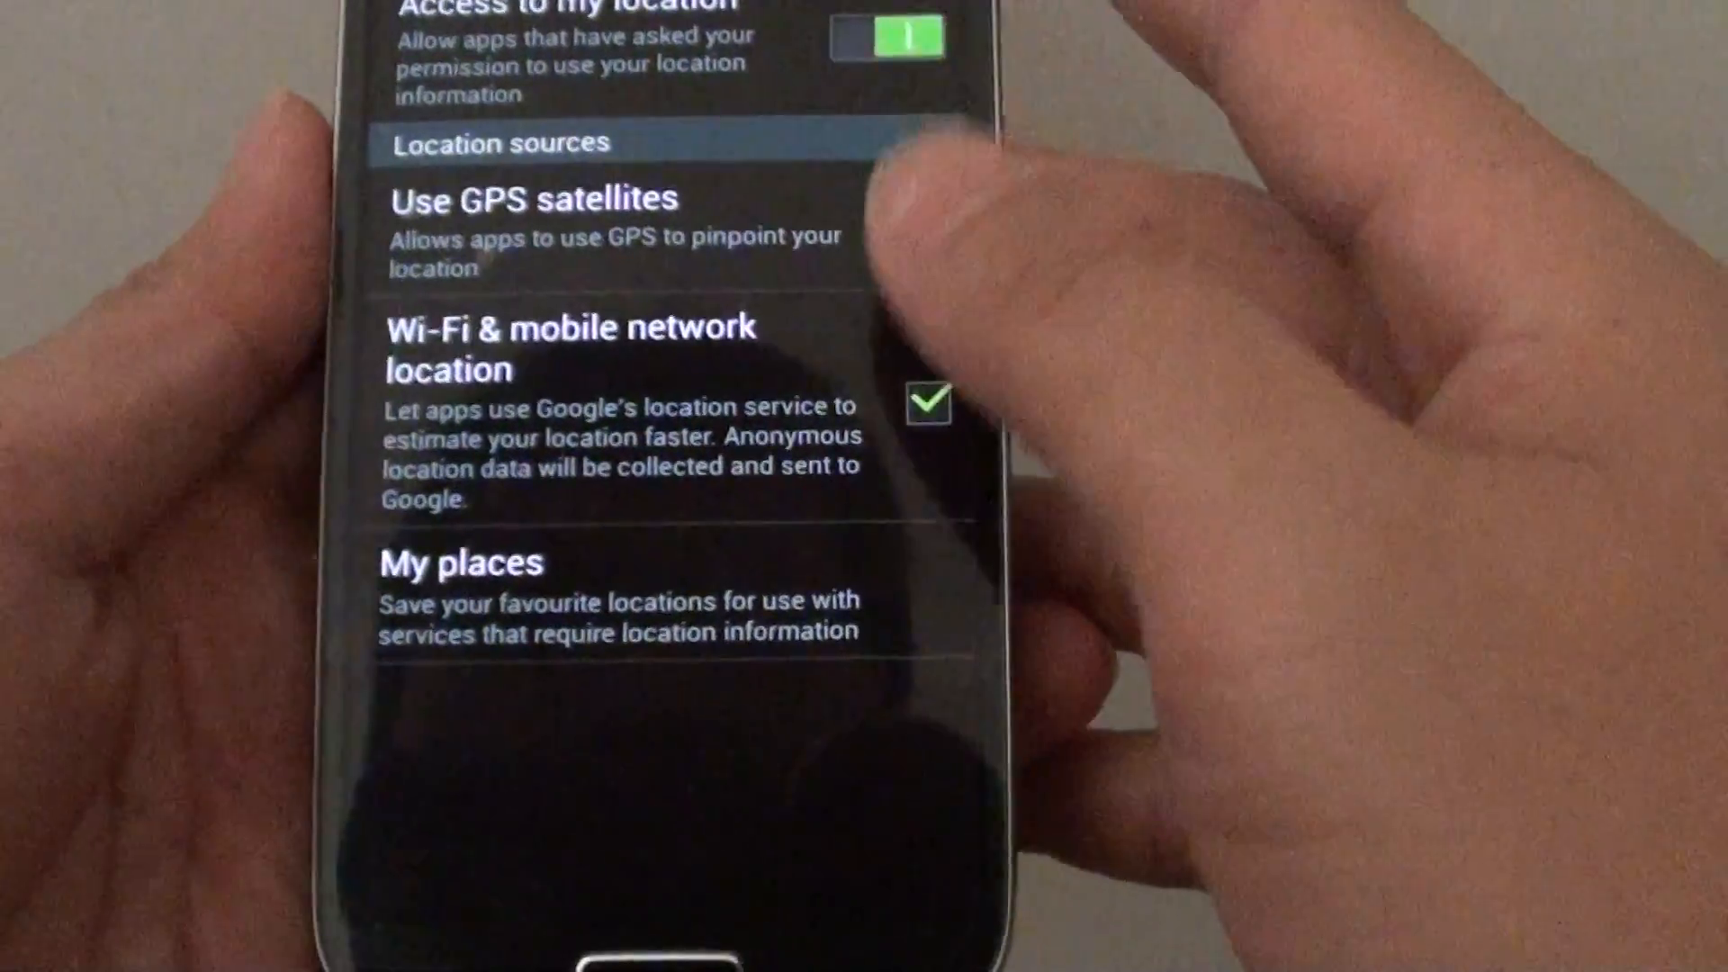
Check Use GPS satellites and re-toggle Wi-Fi & mobile network location
click(928, 242)
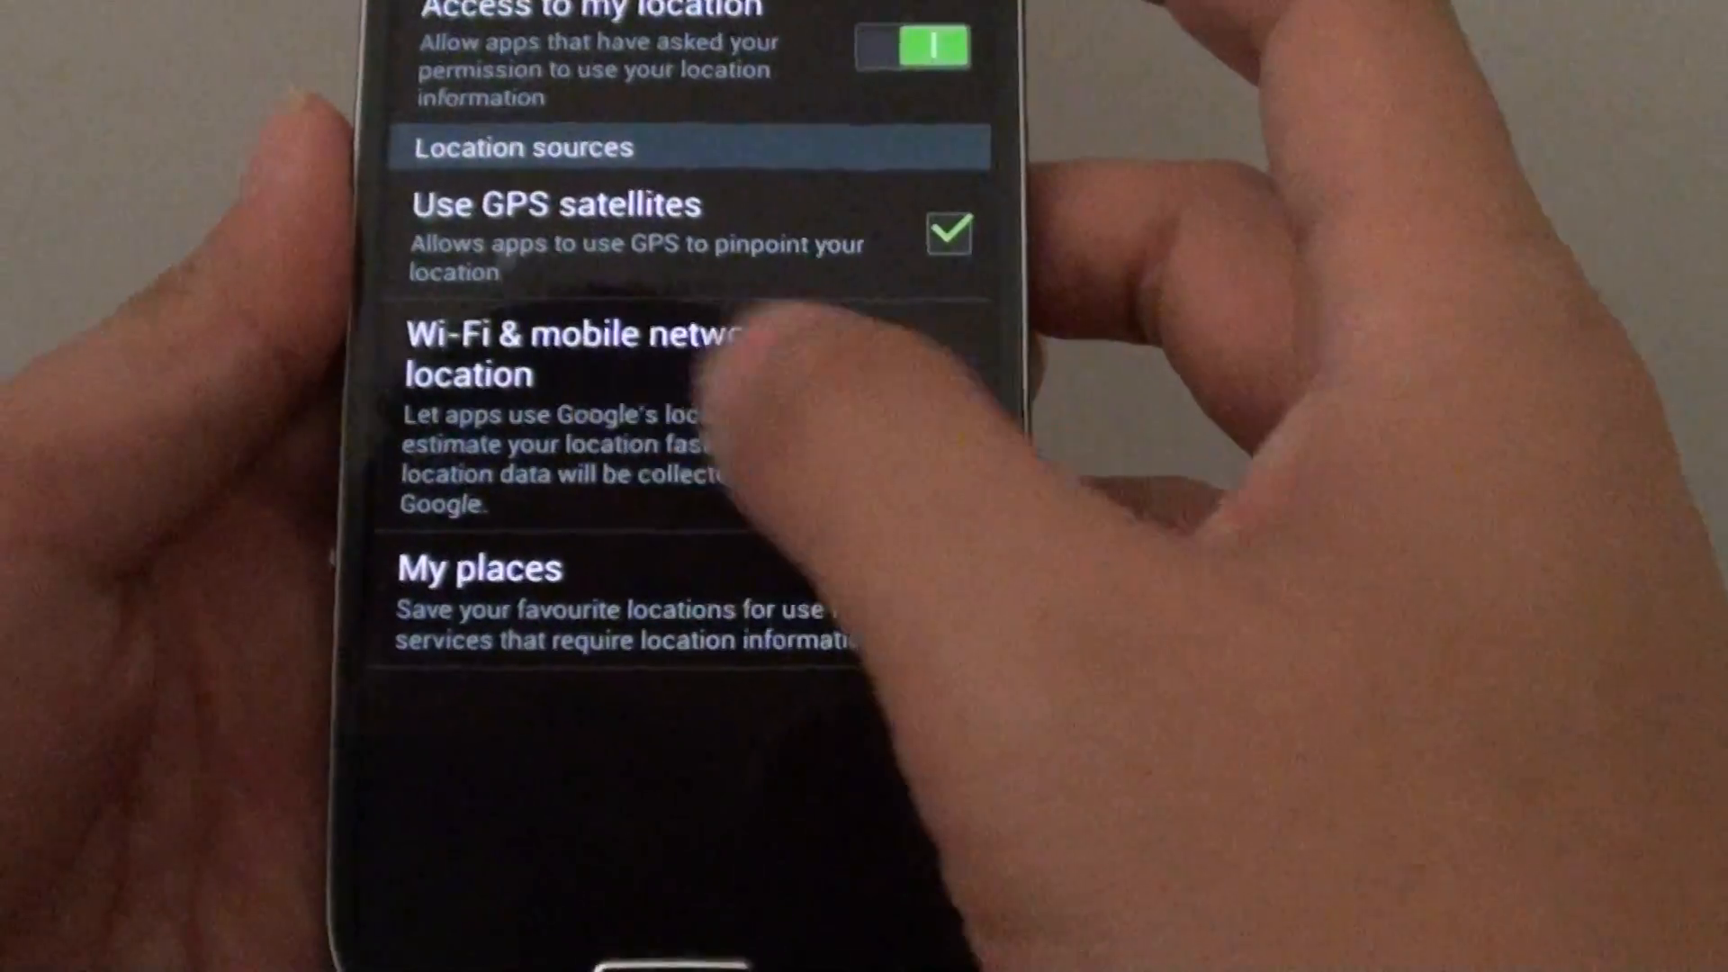
click(948, 406)
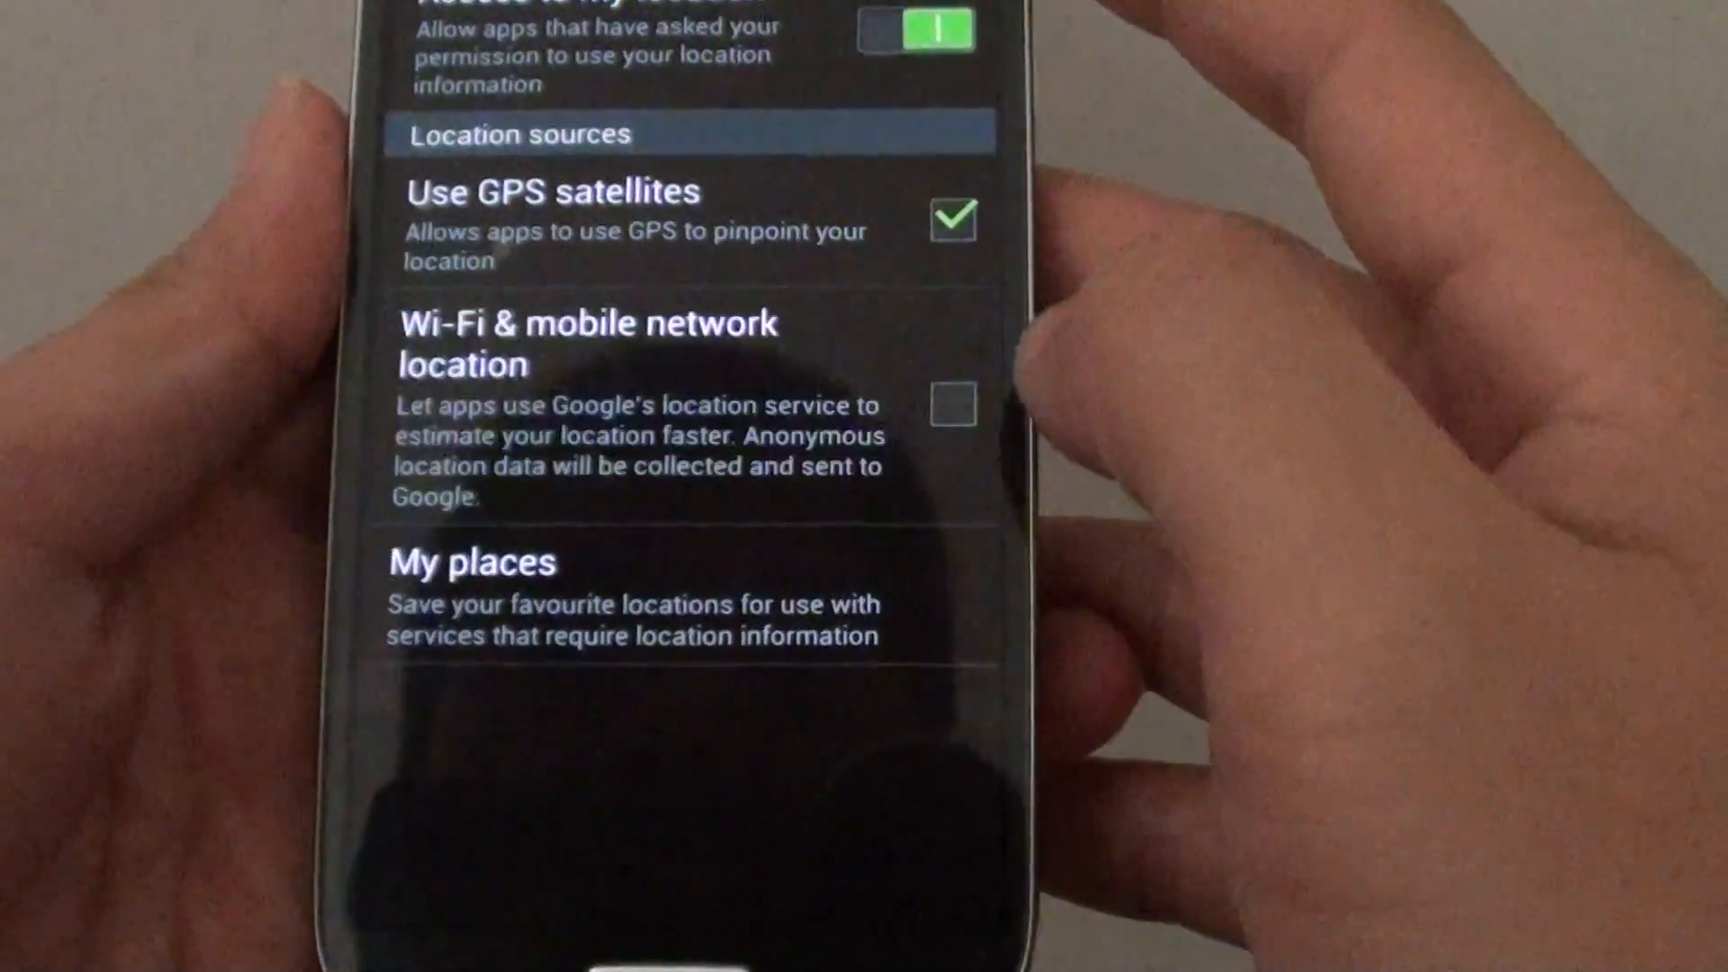
click(953, 404)
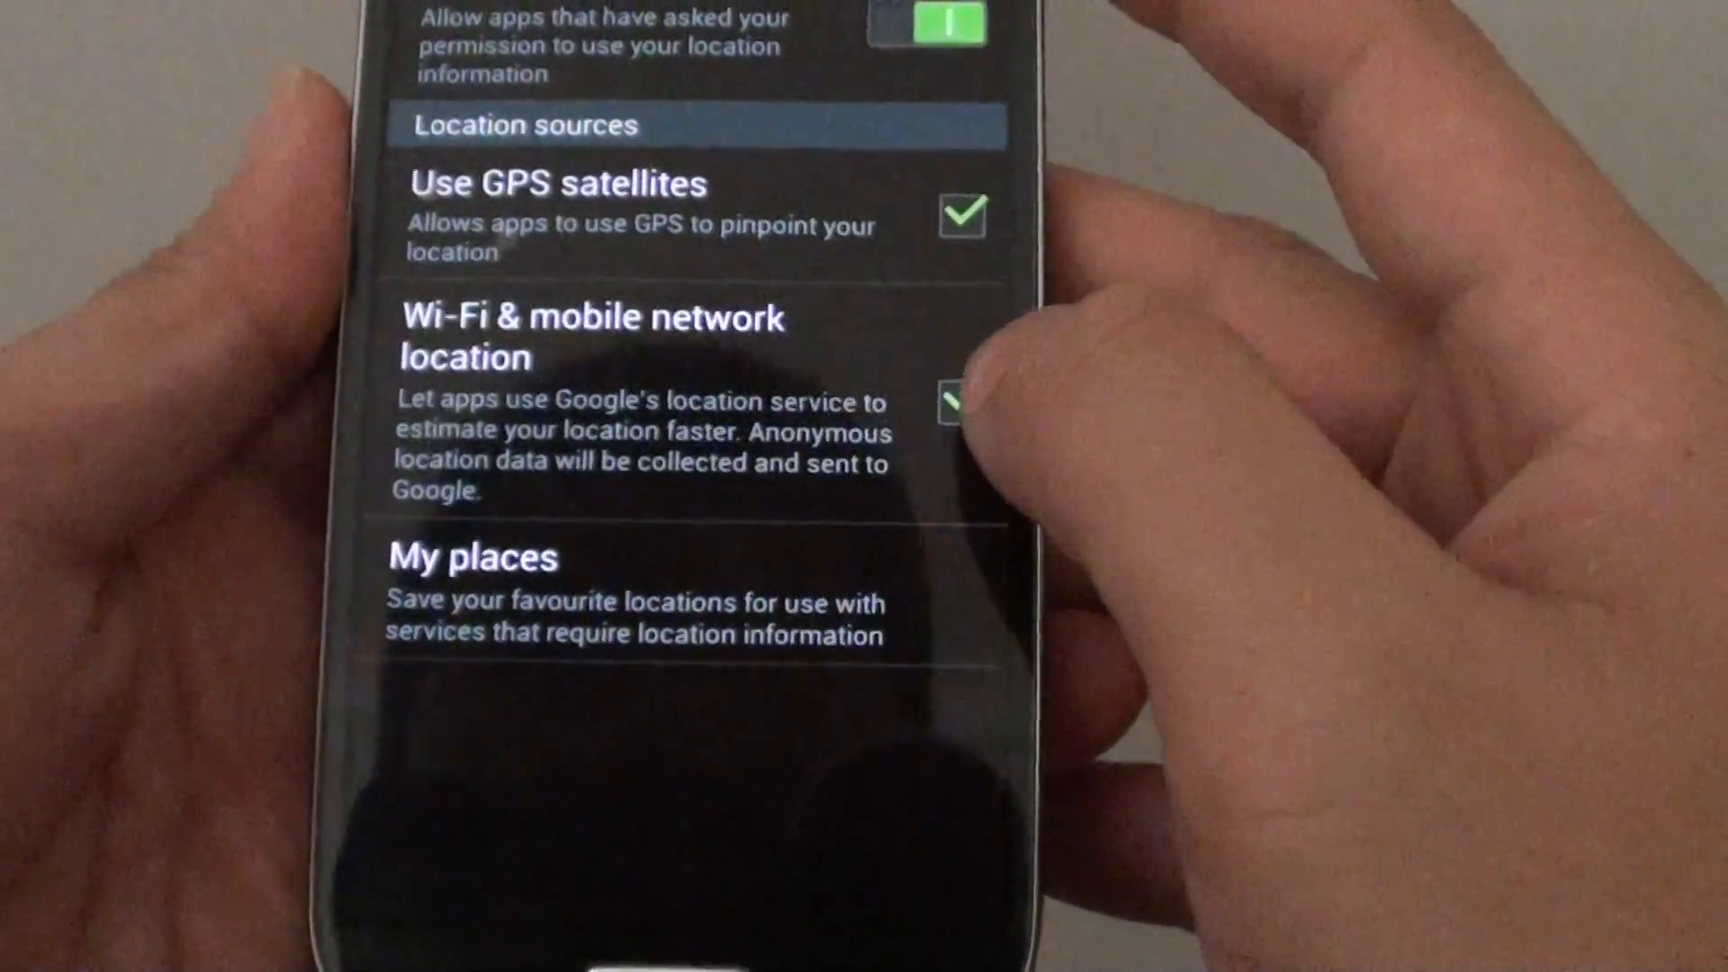
click(950, 394)
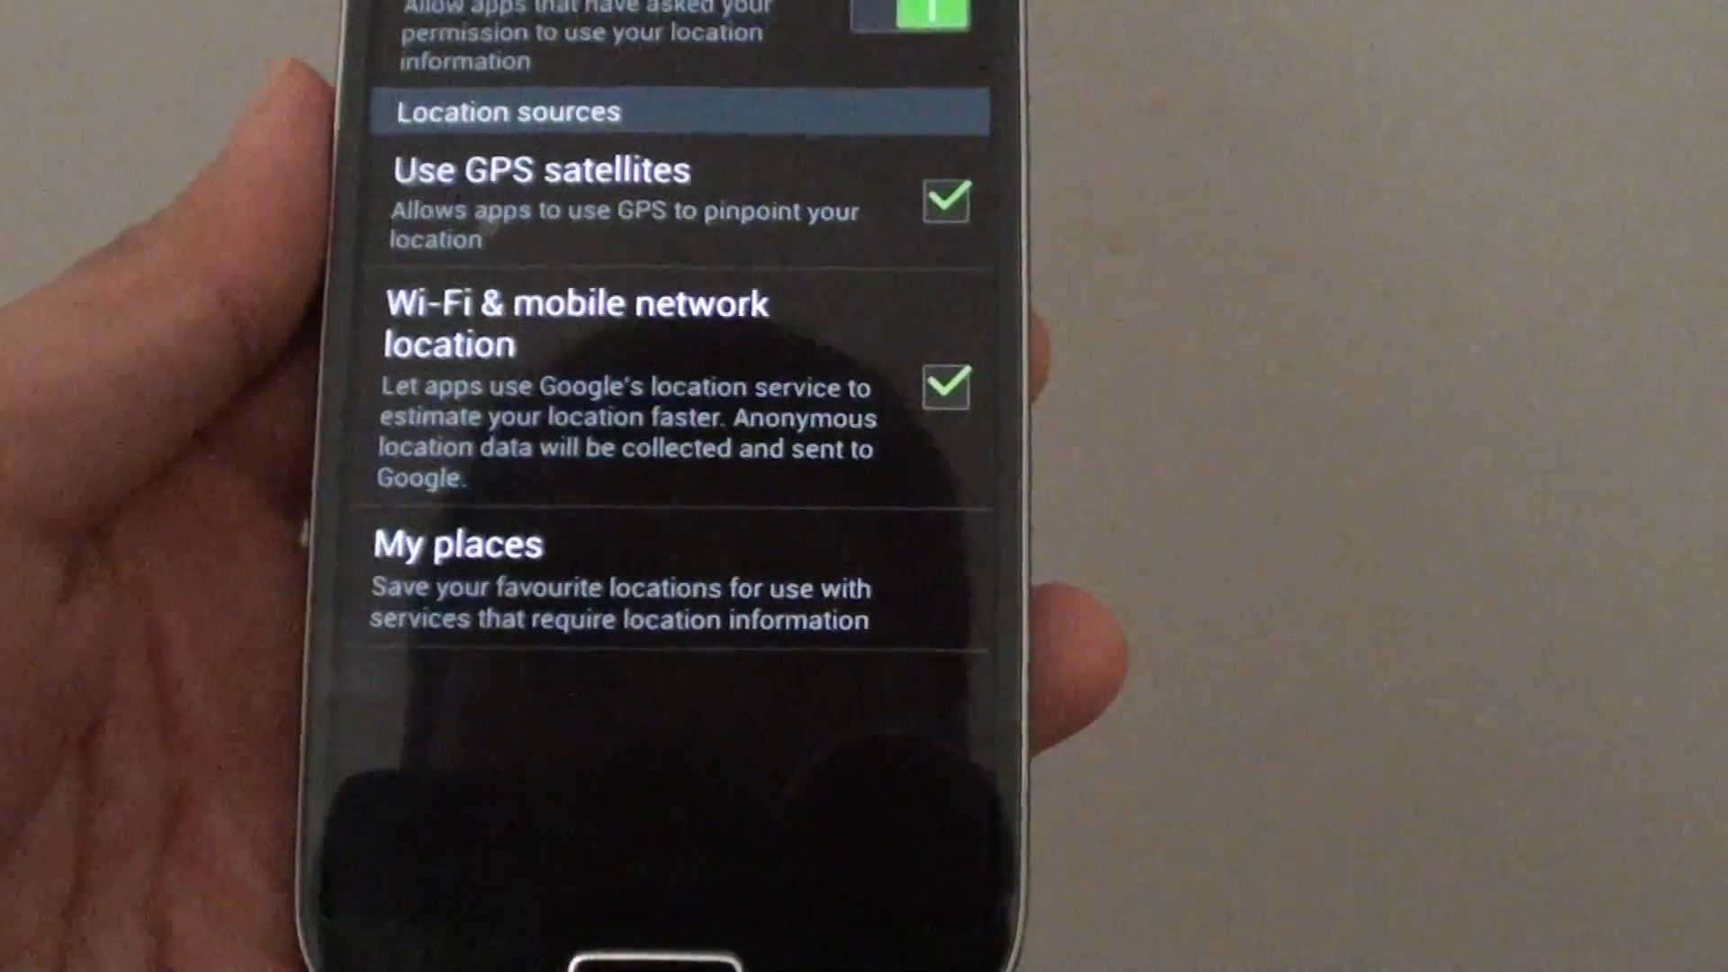